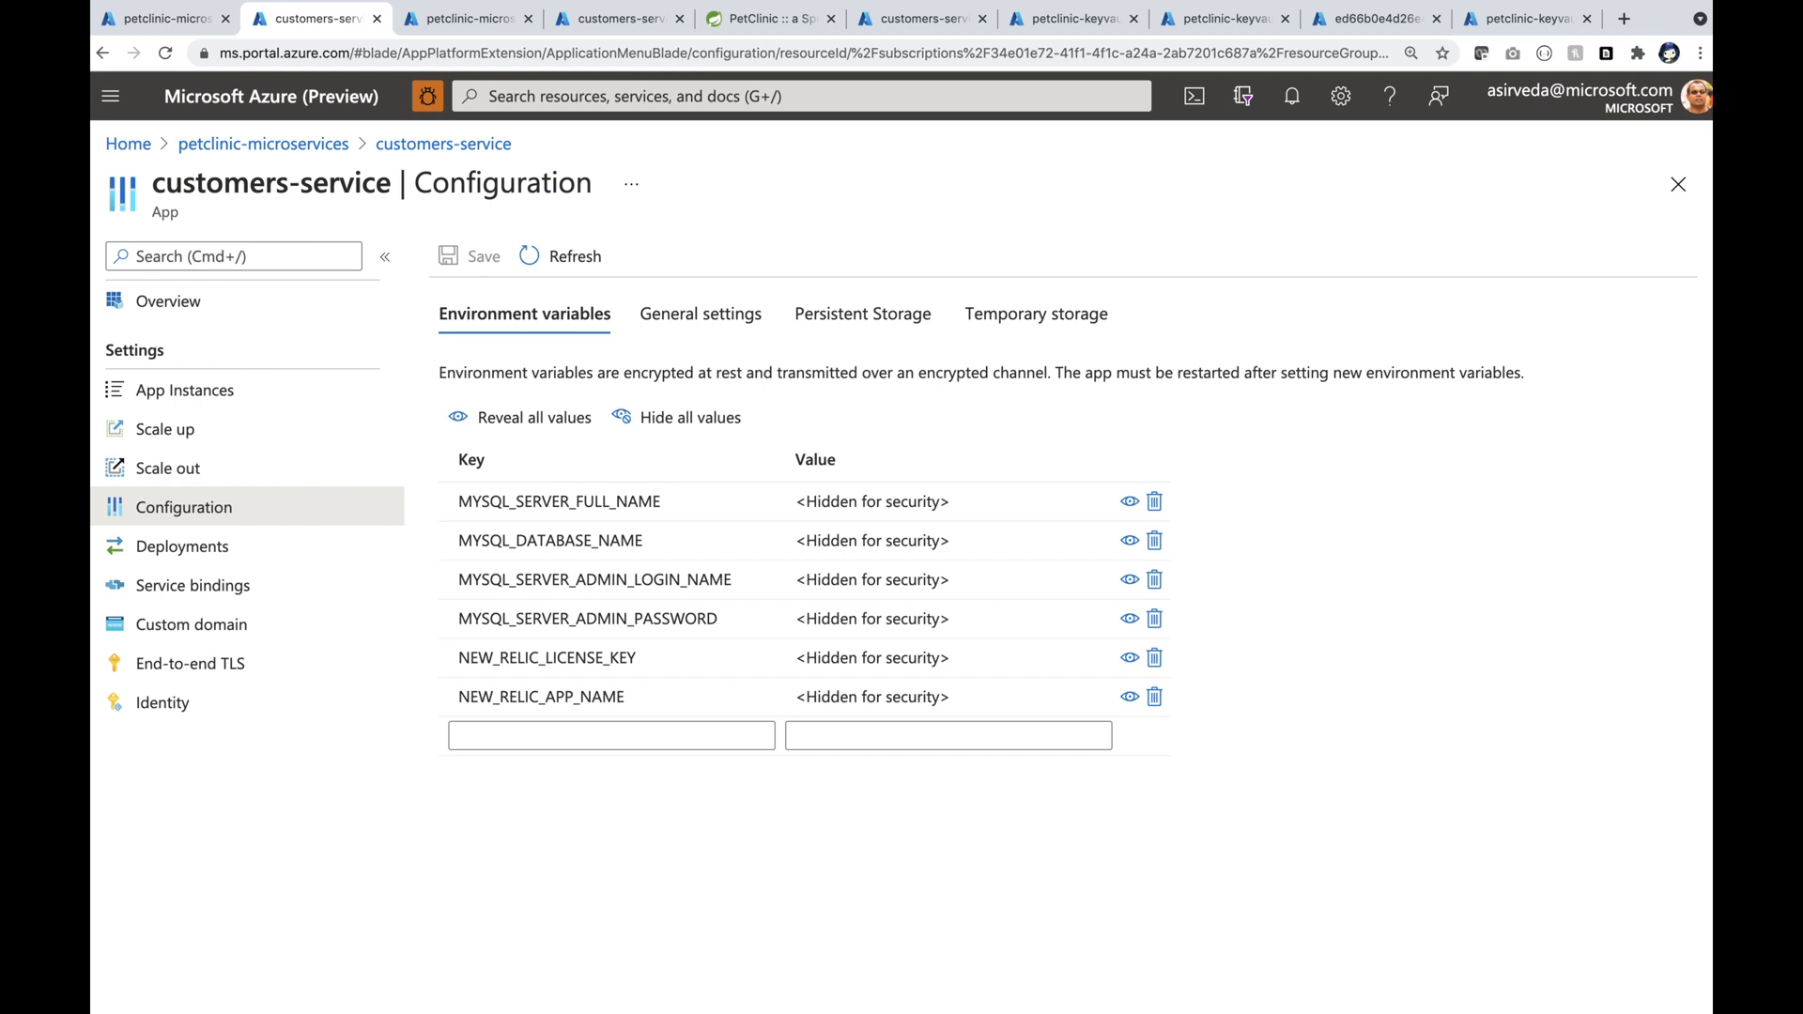
Switch to the petclinic-microservices-2 Apps list, with five apps running
left_click(487, 18)
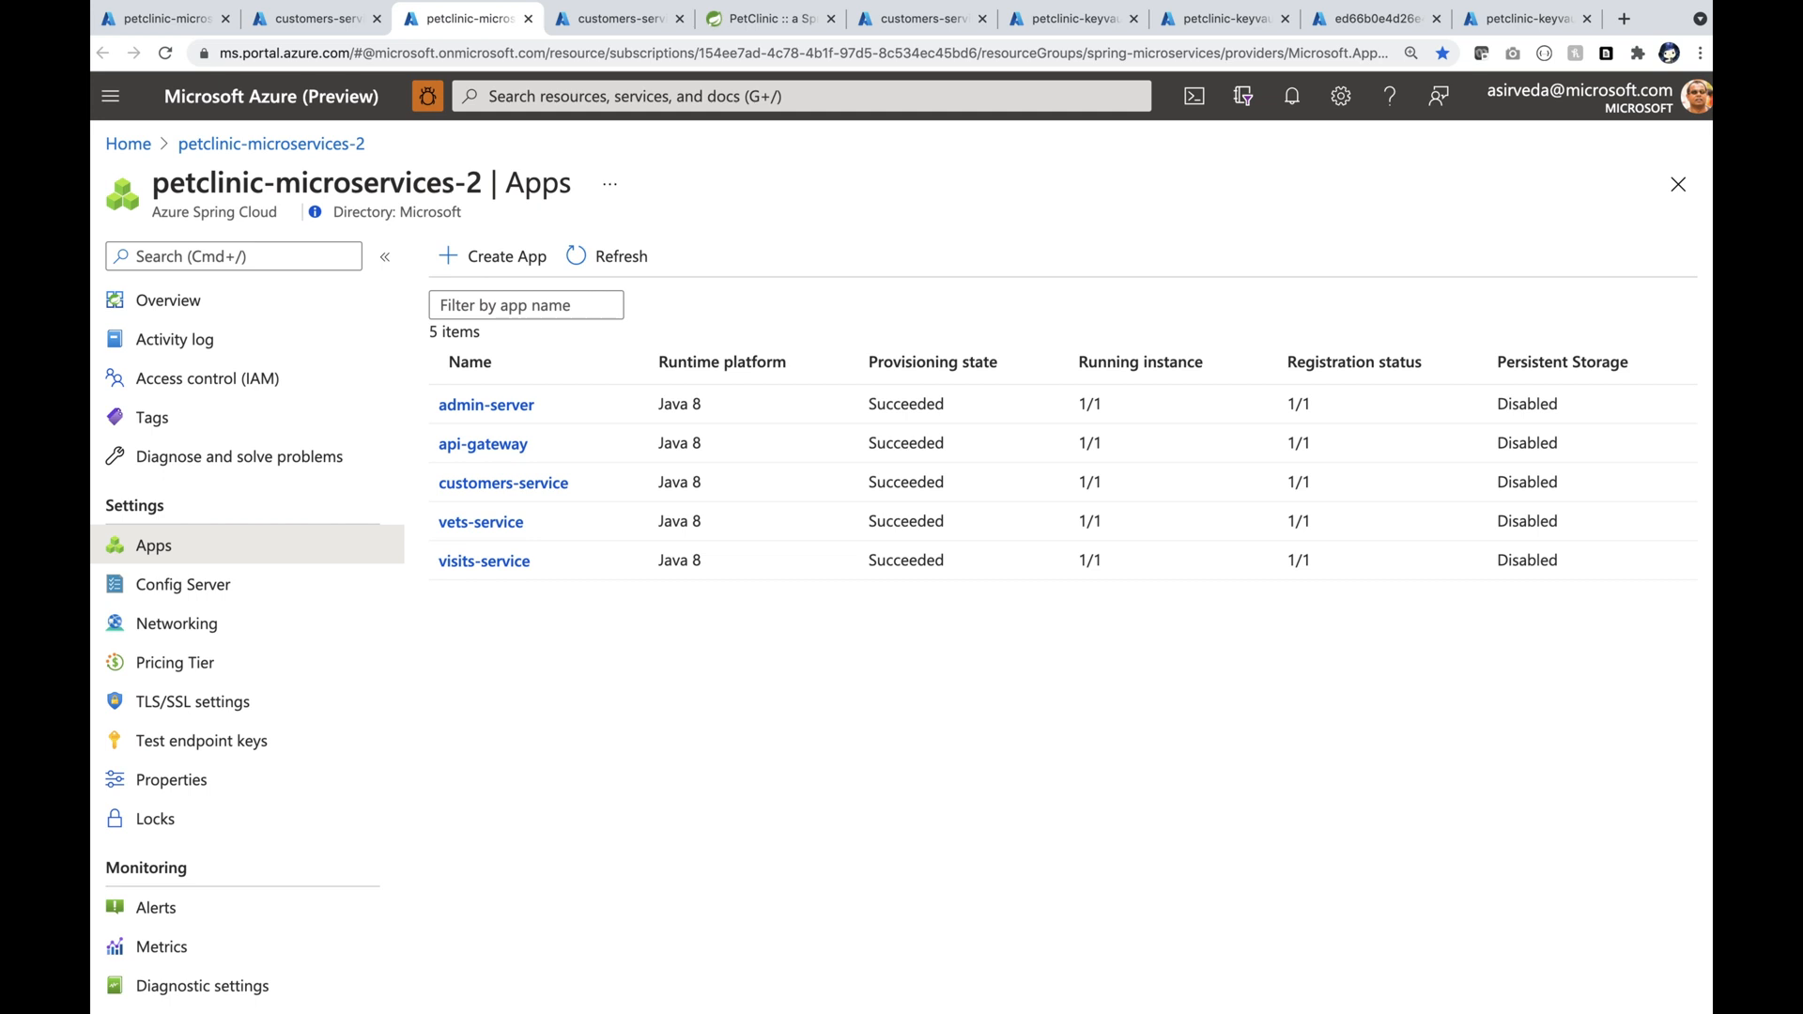
Confirm customers-service has empty environment variables, then view the PetClinic site
left_click(503, 483)
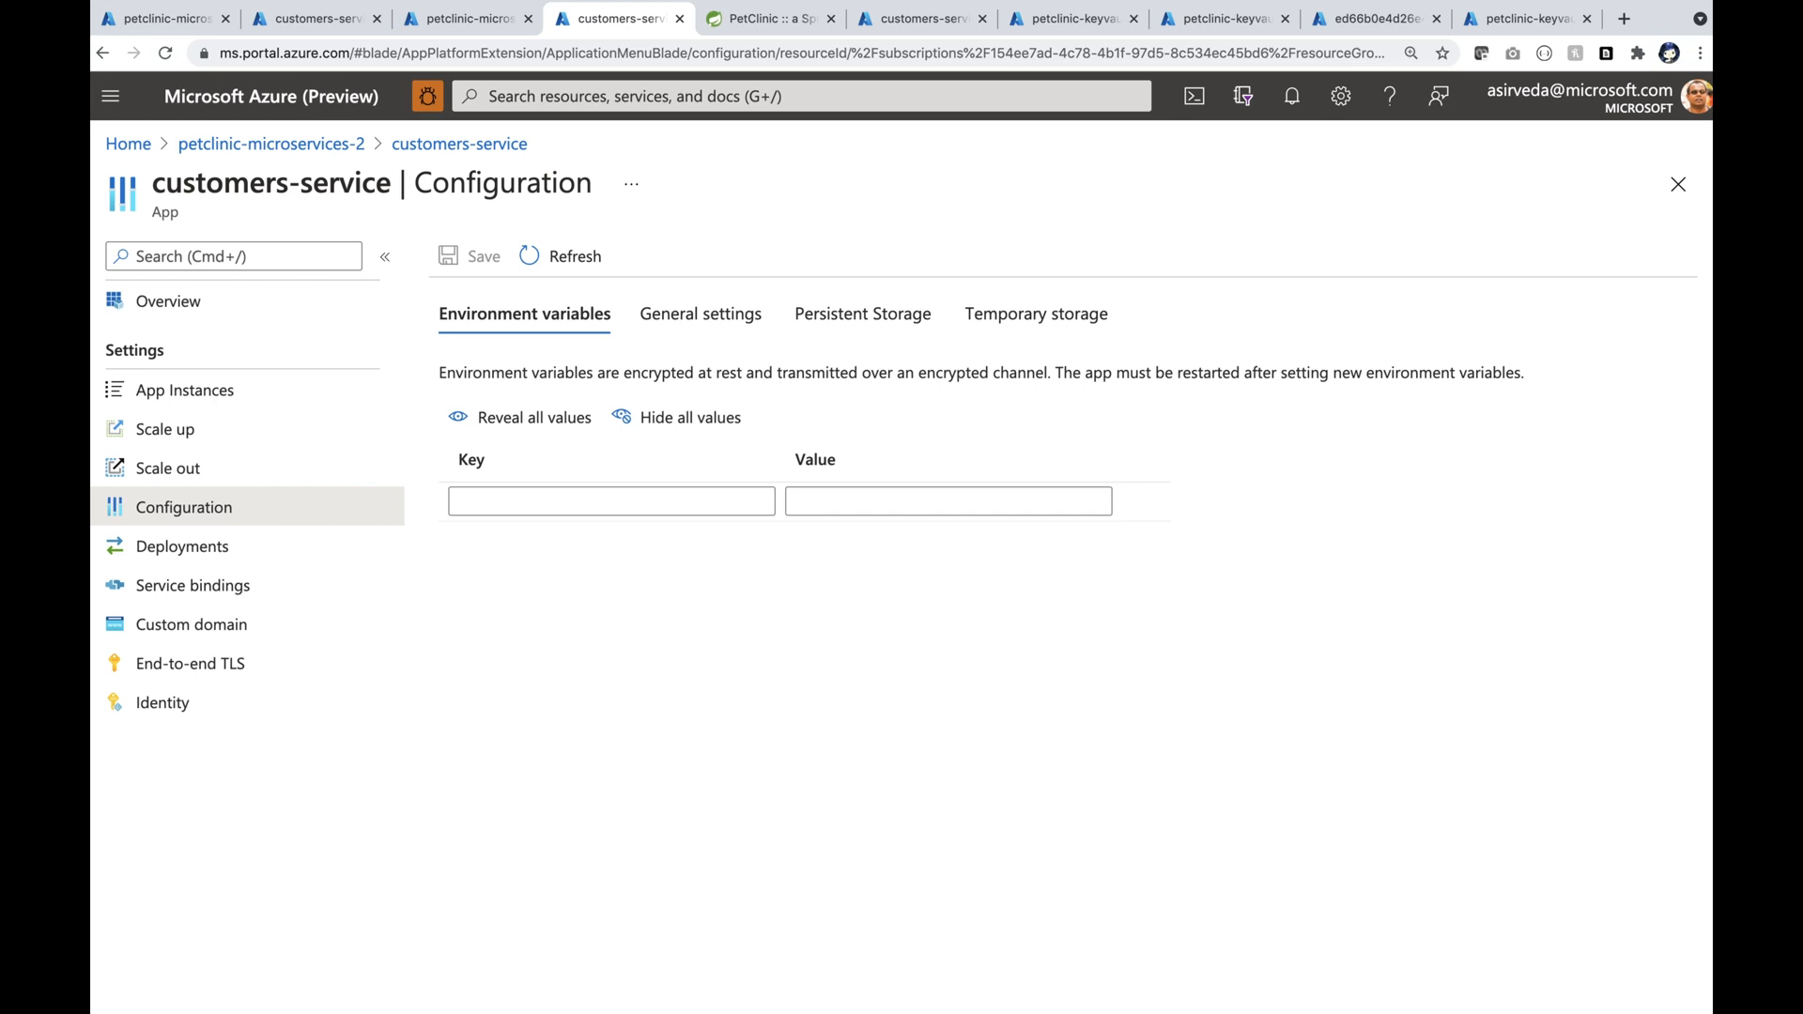
left_click(776, 19)
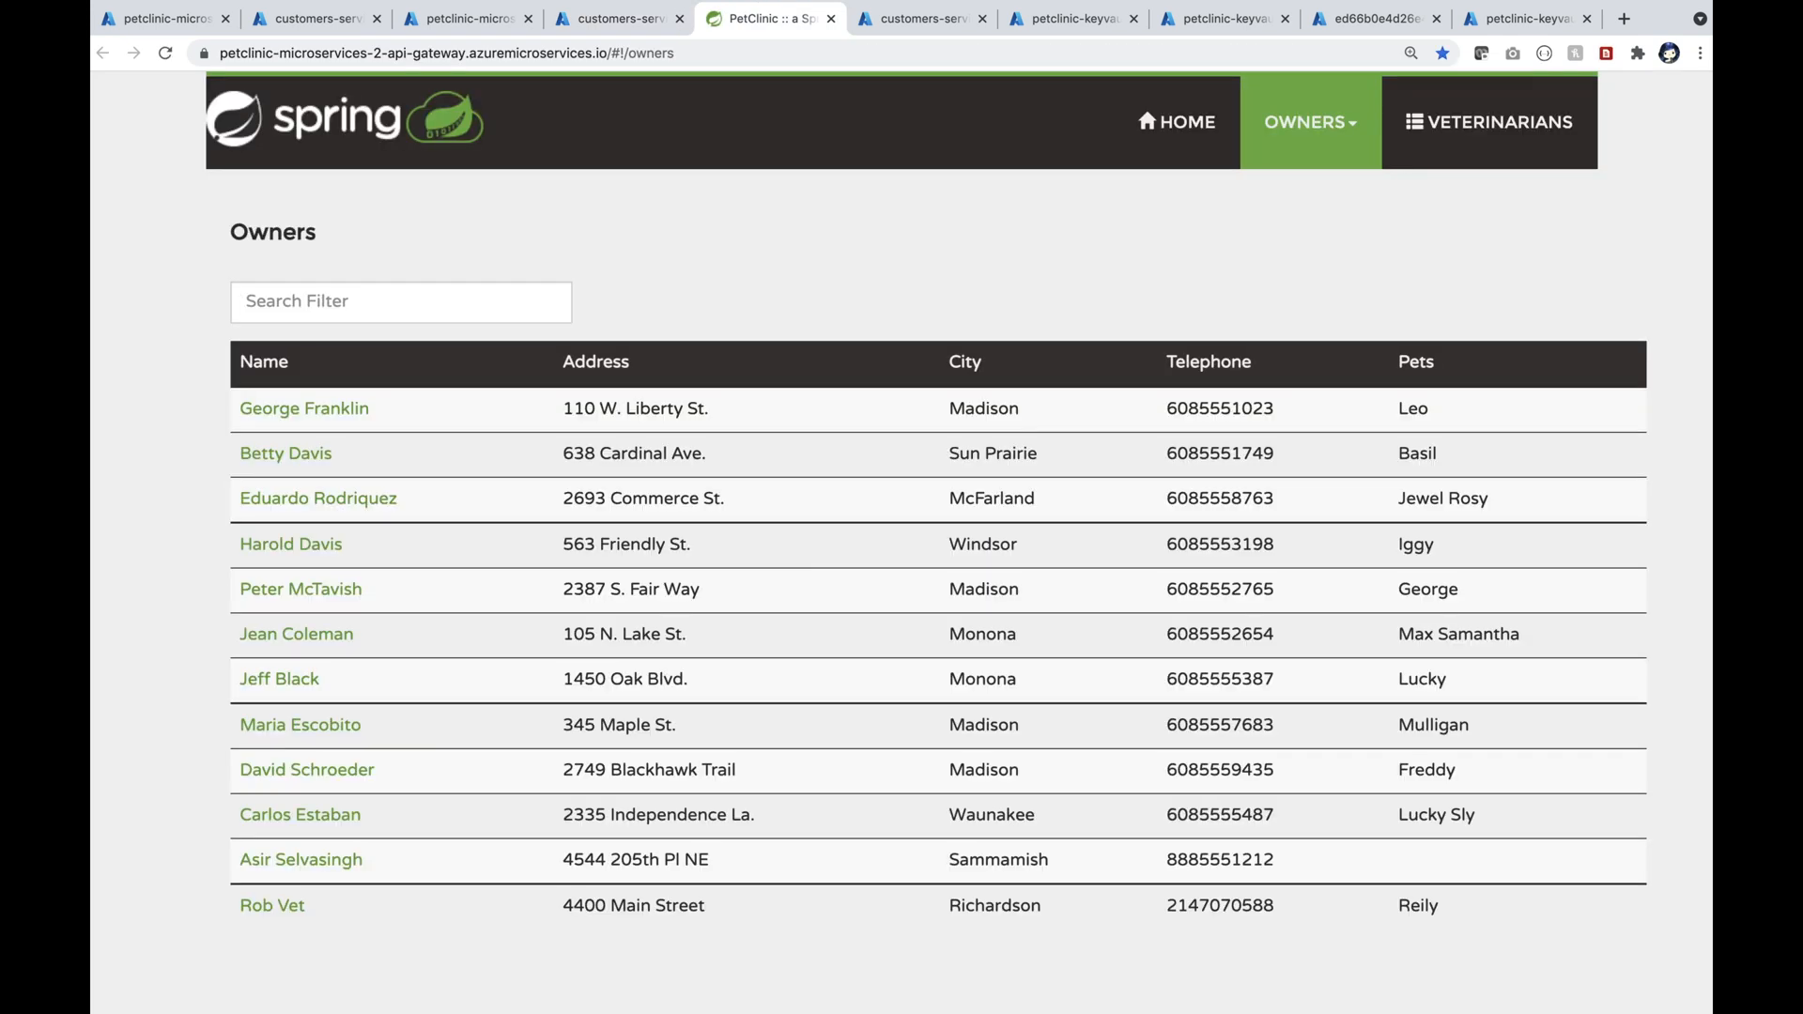
Check that customers-service's system-assigned managed identity is On with an object ID
left_click(916, 17)
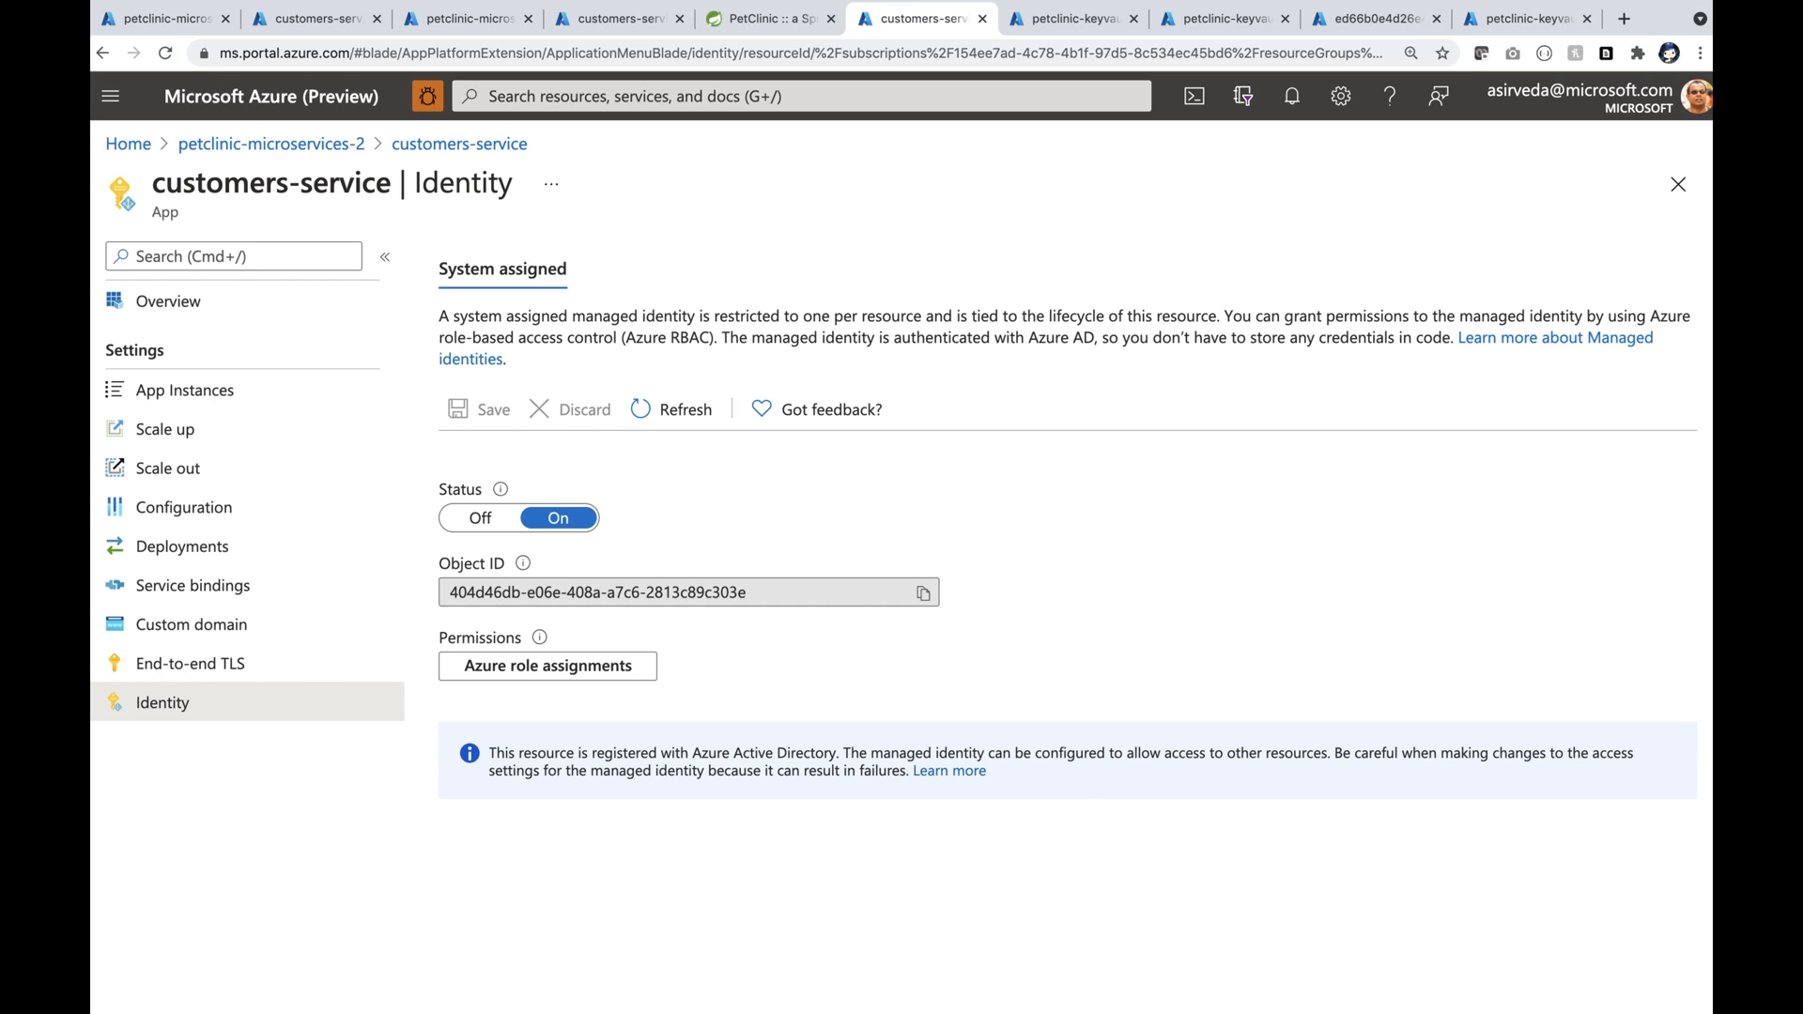
Reveal petclinic-keyvault's MYSQL-DATABASE-NAME secret 'petclinic', then review its access policies
left_click(1081, 18)
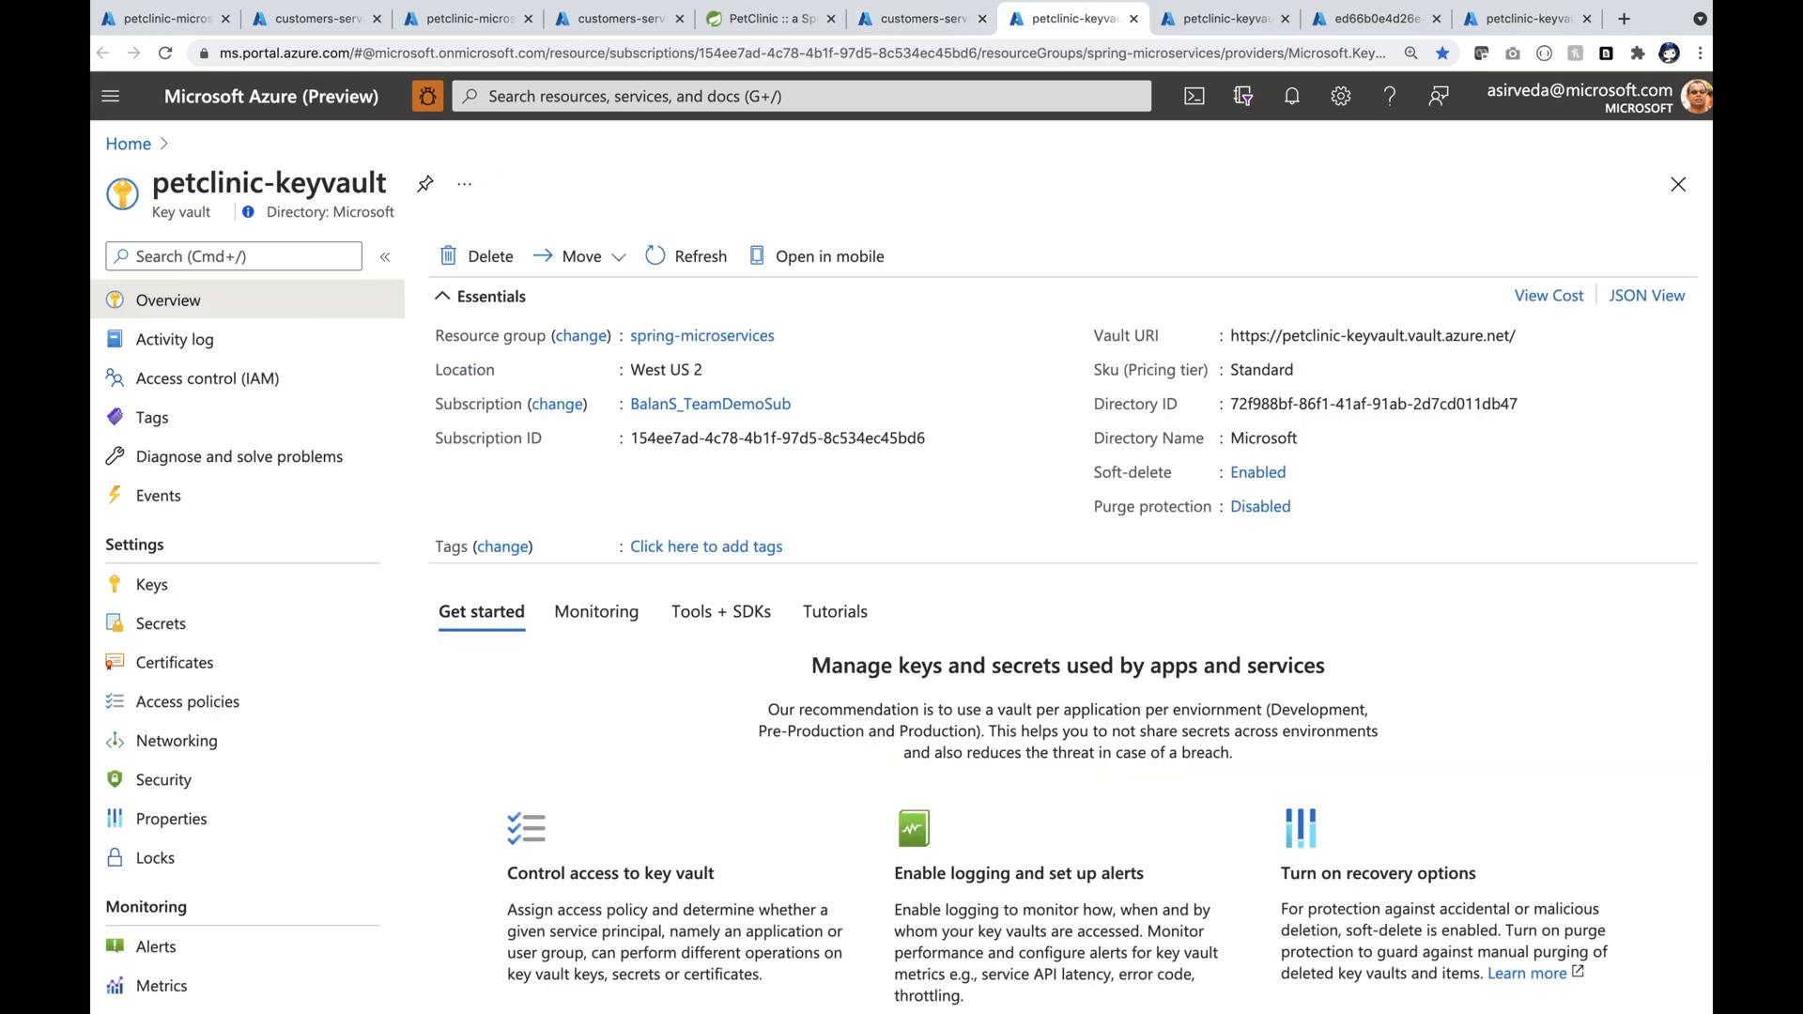
left_click(160, 624)
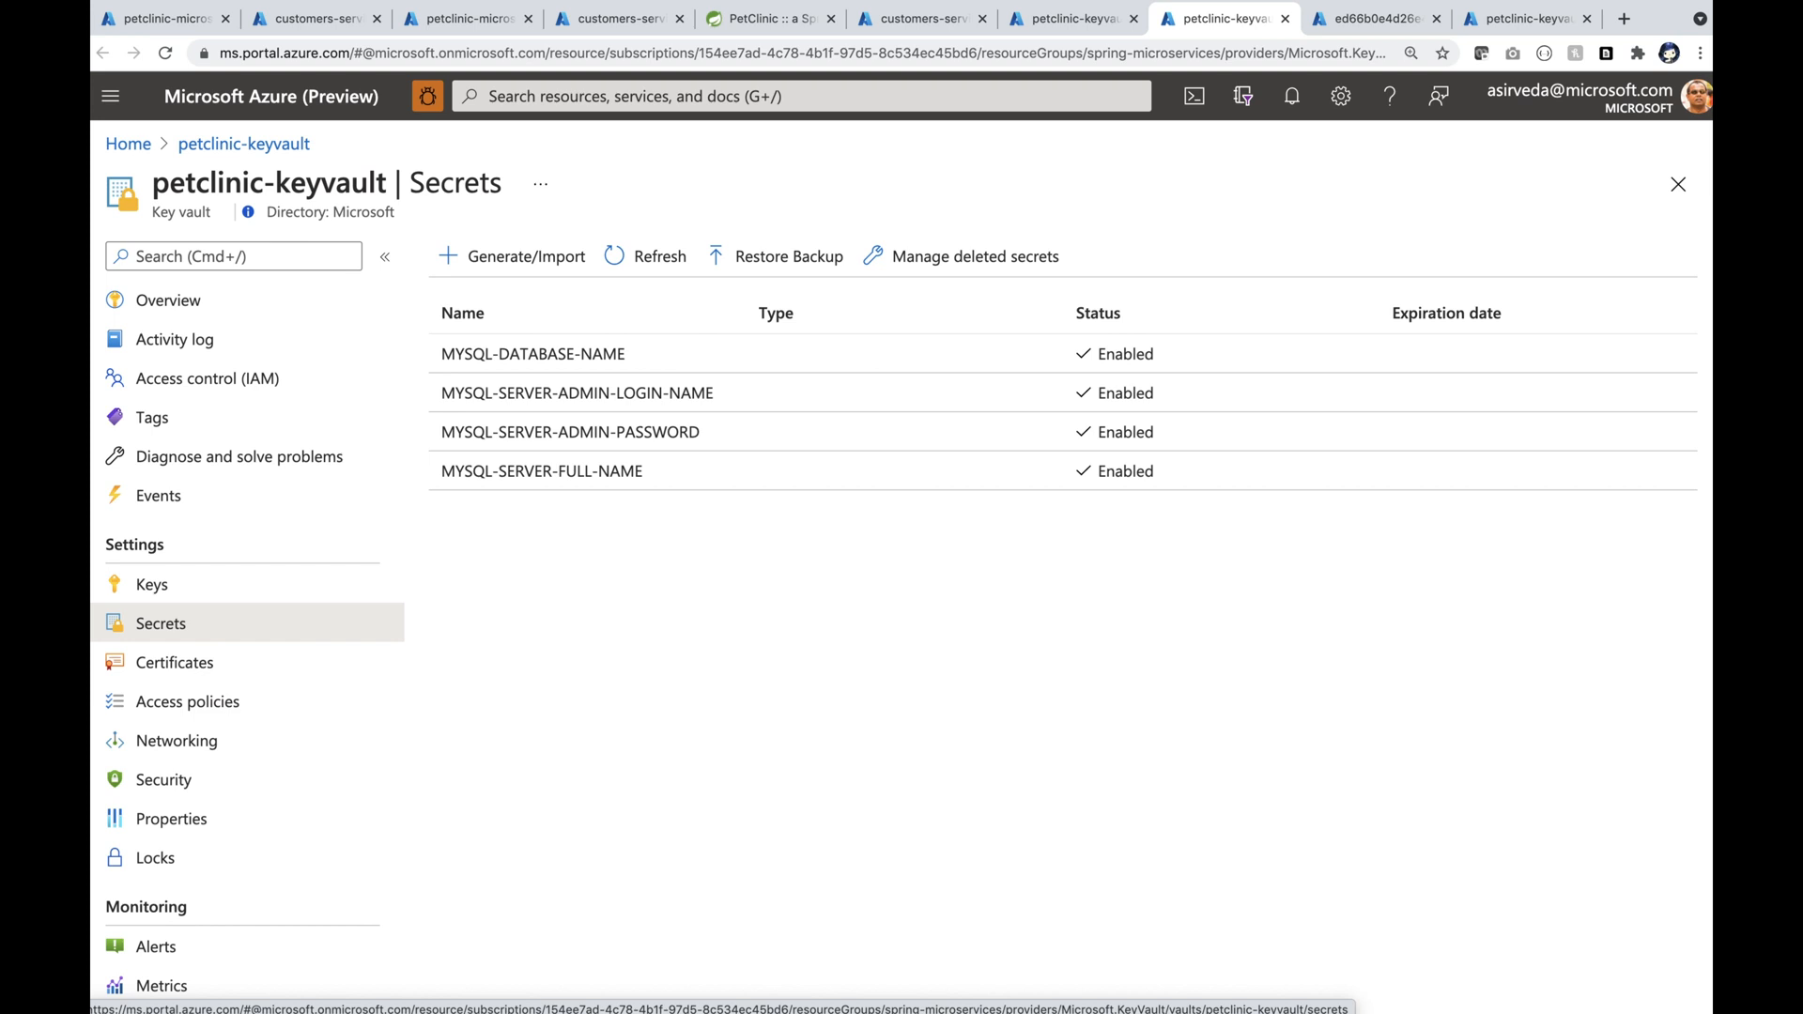
left_click(532, 354)
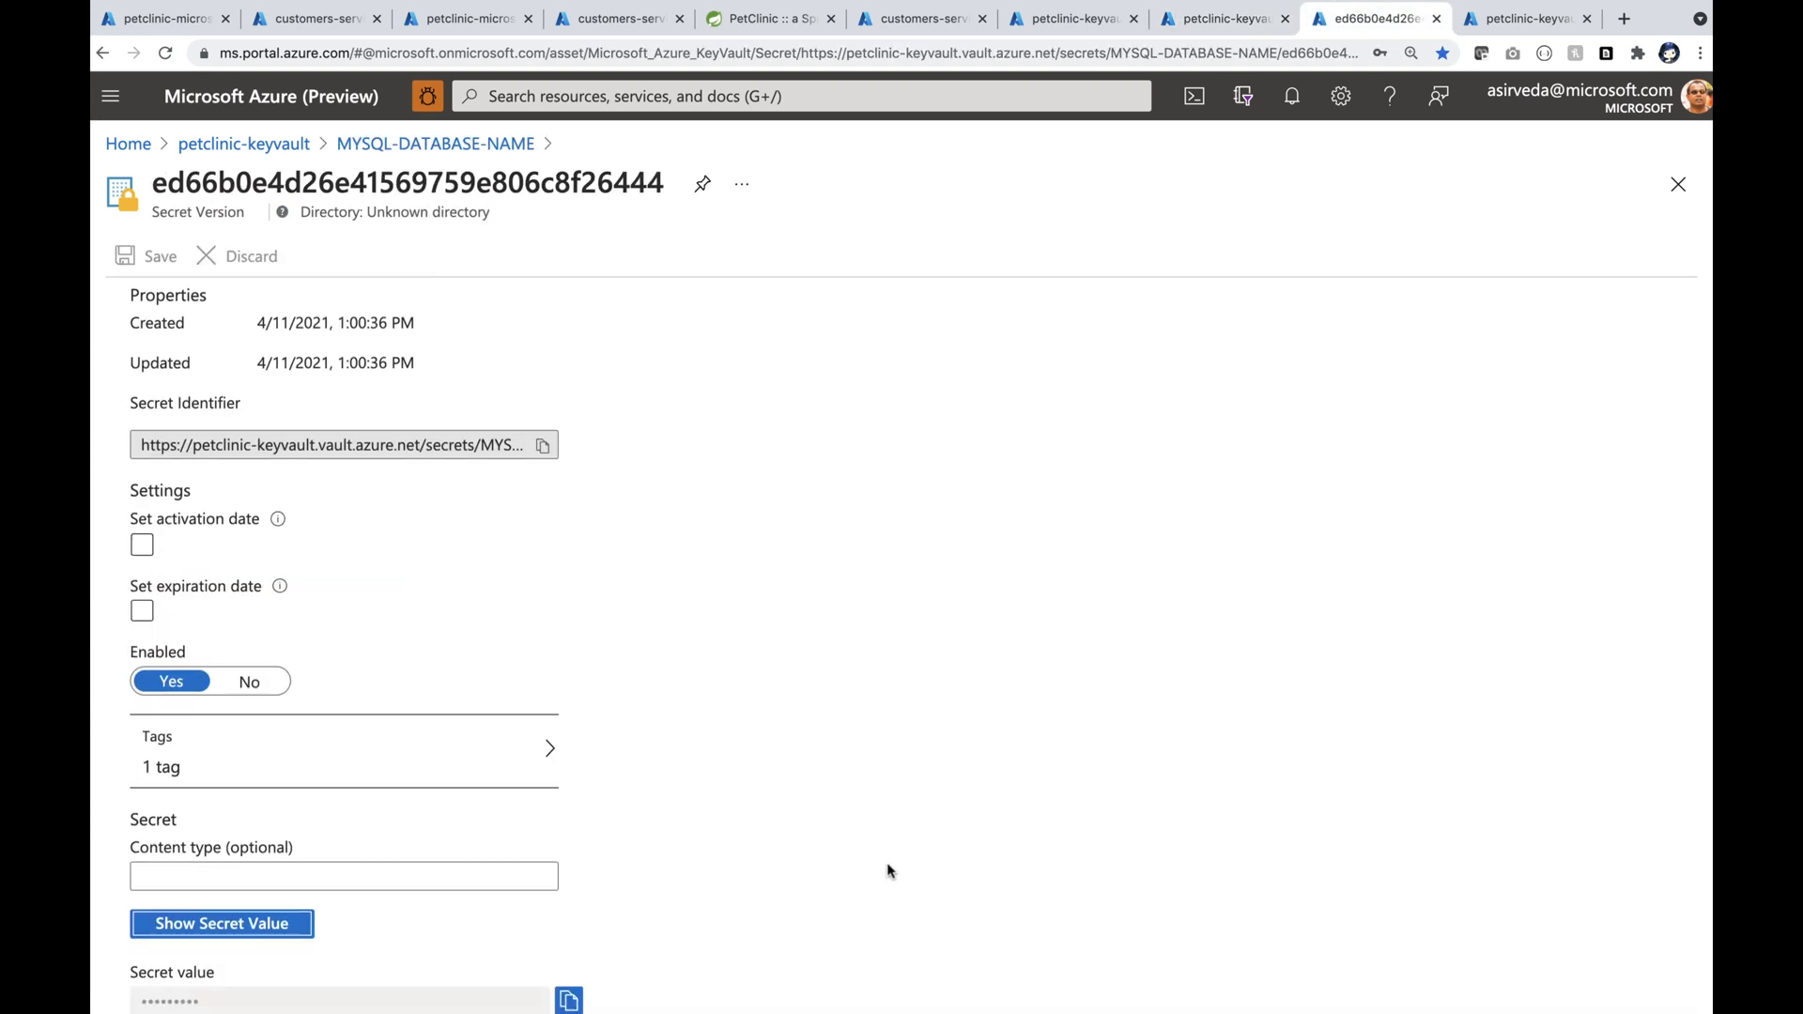
scroll("down", 3)
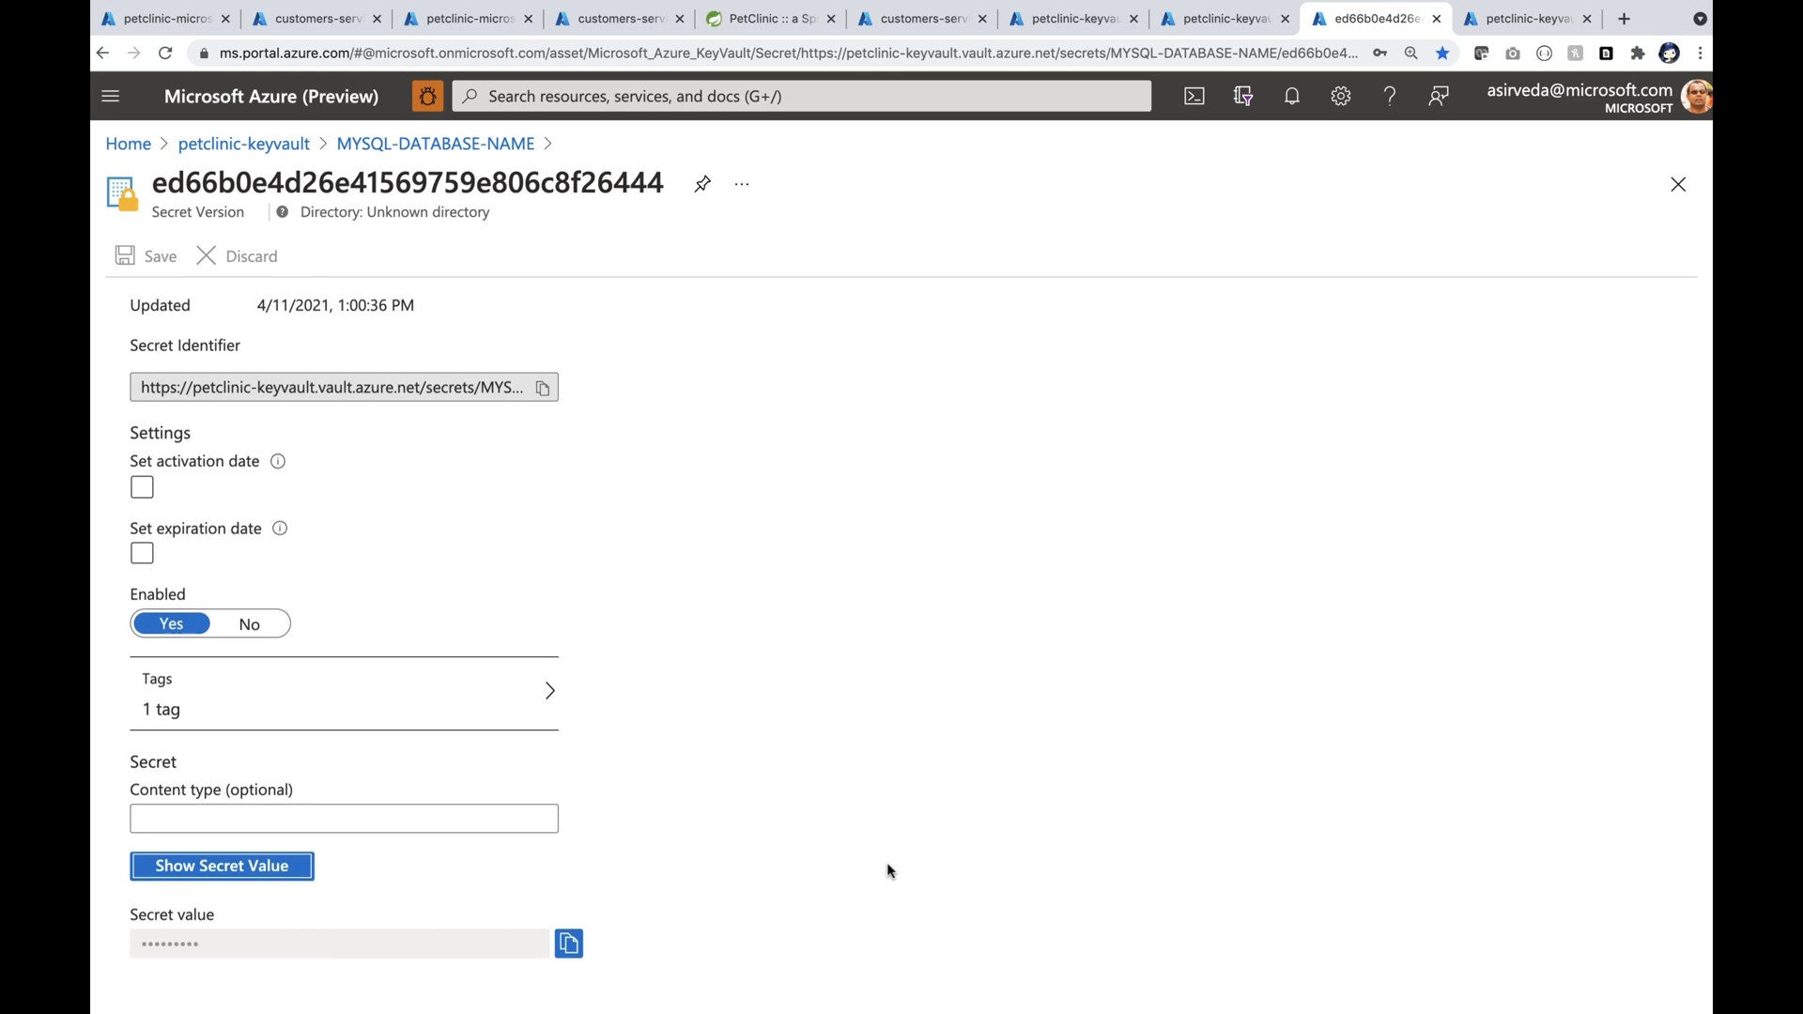
left_click(222, 866)
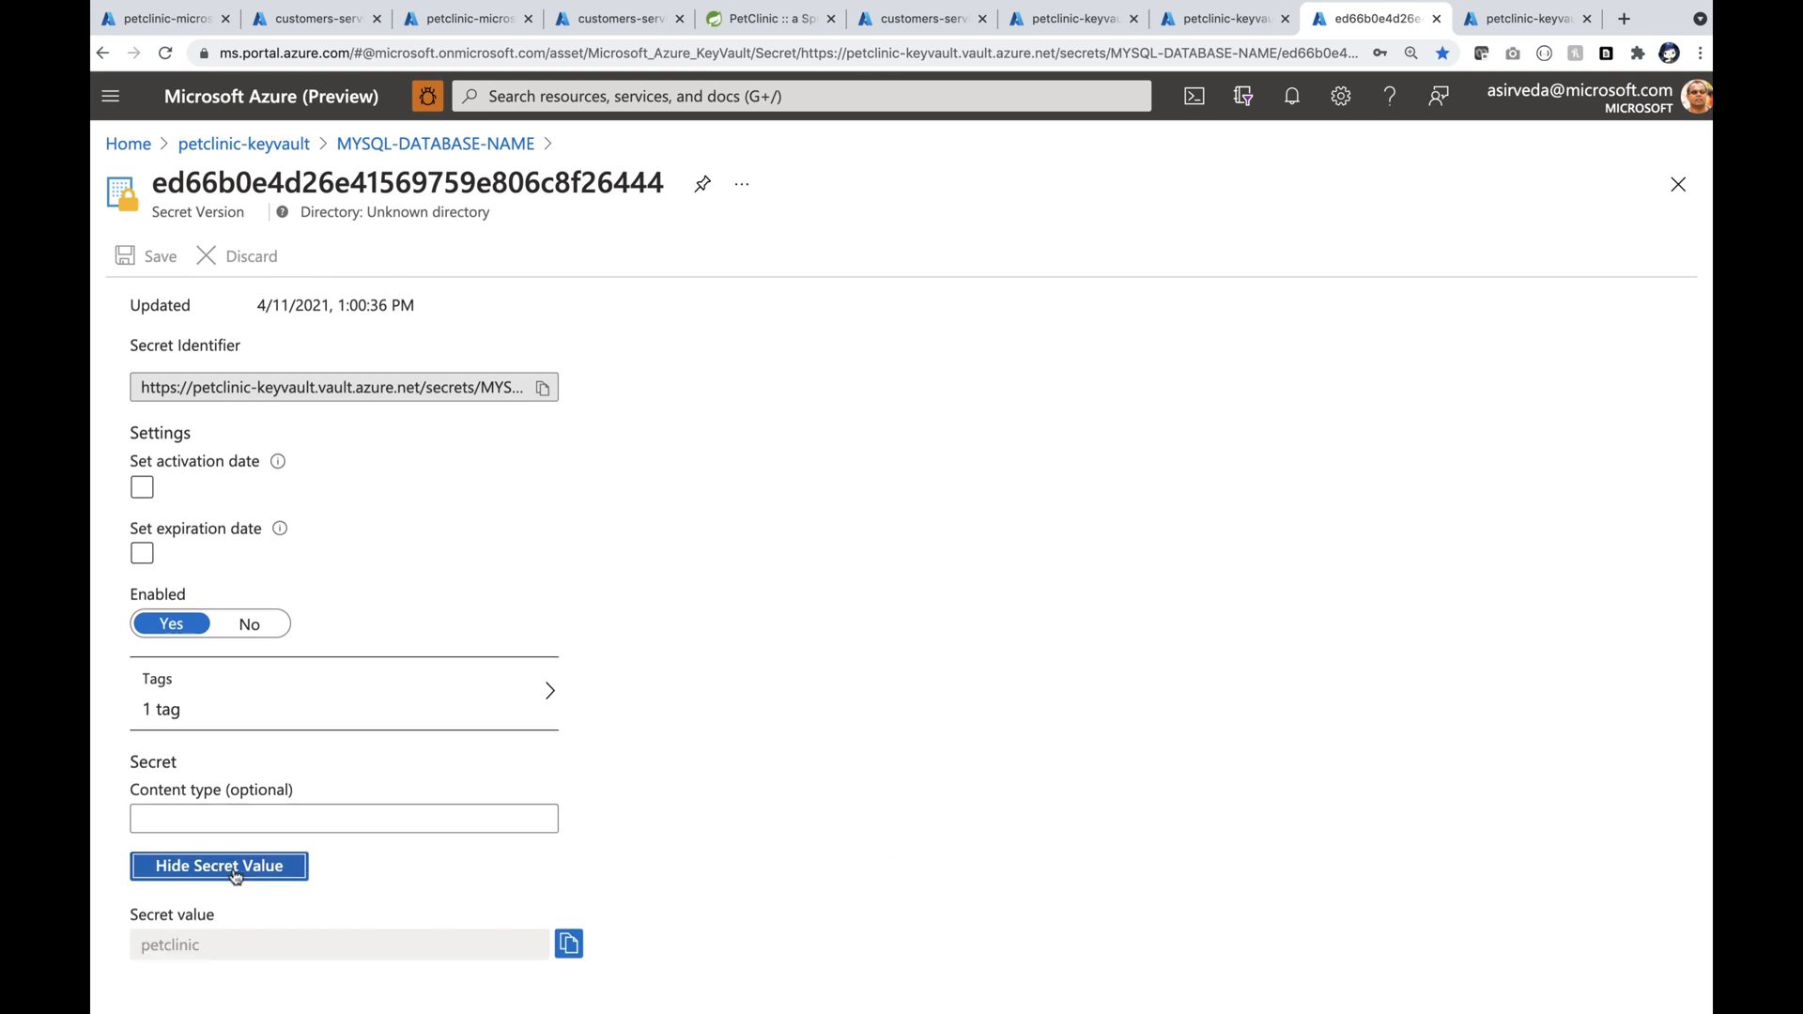
left_click(1525, 17)
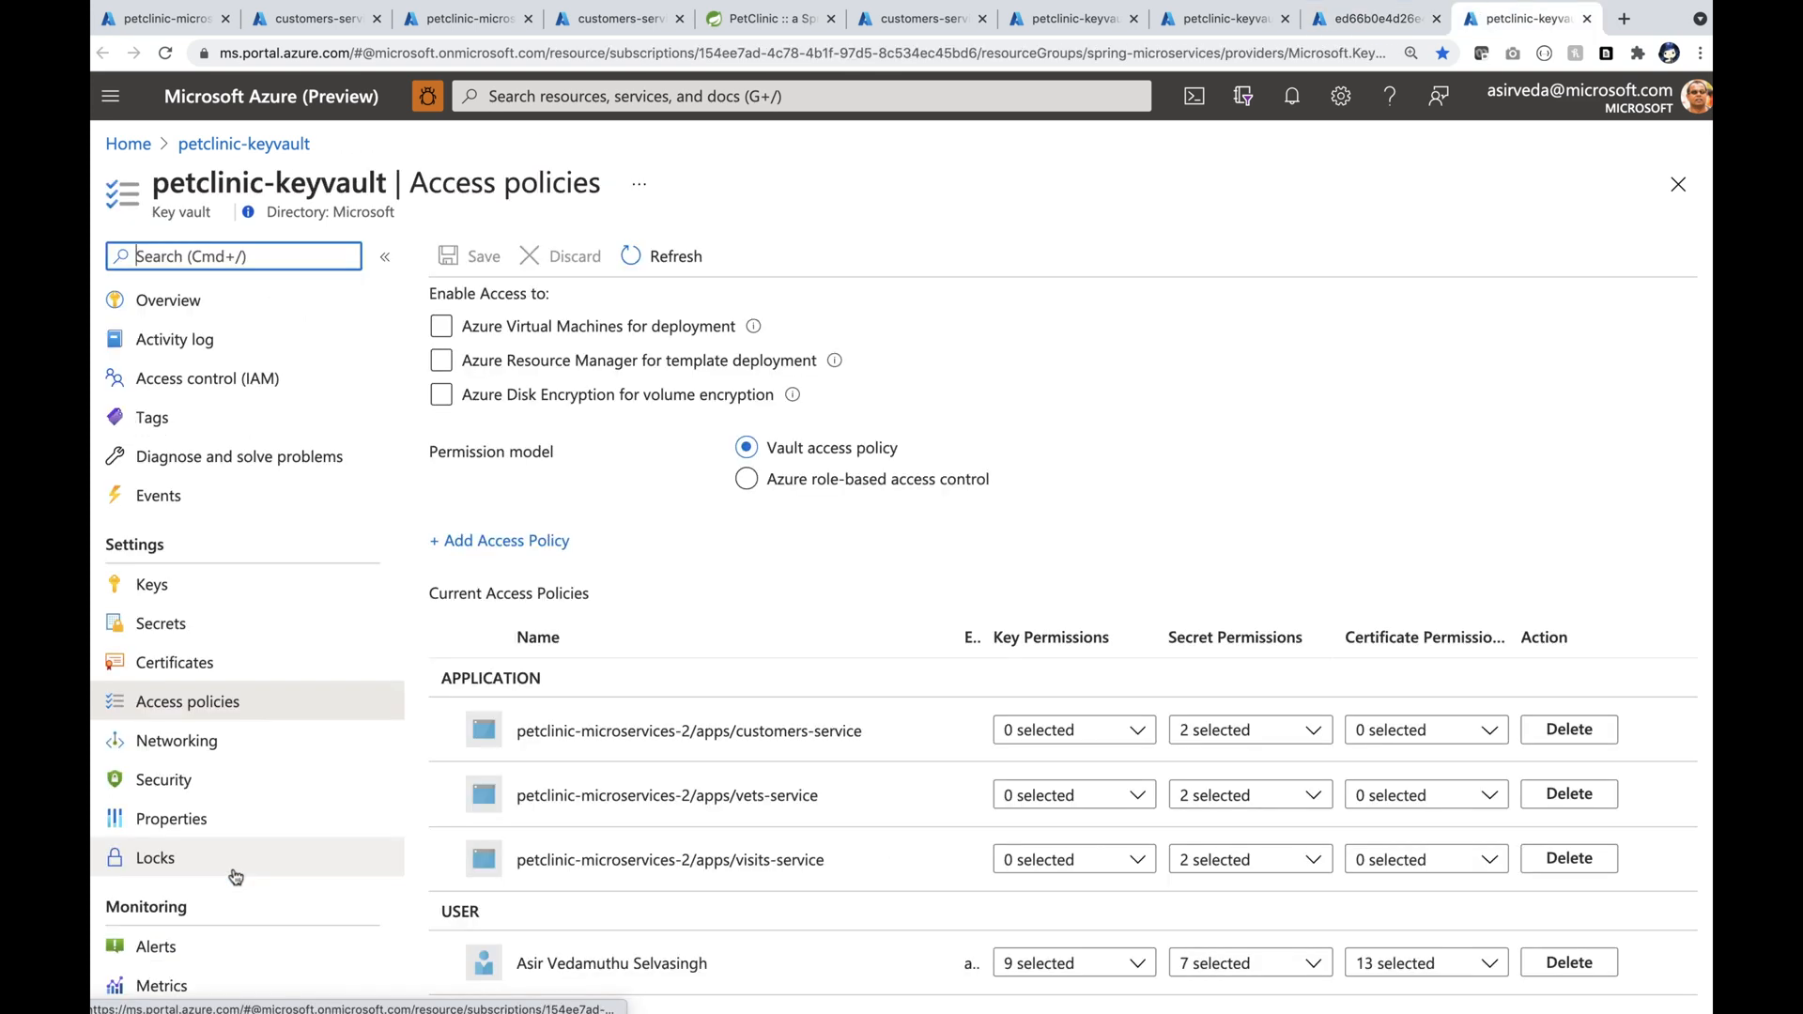